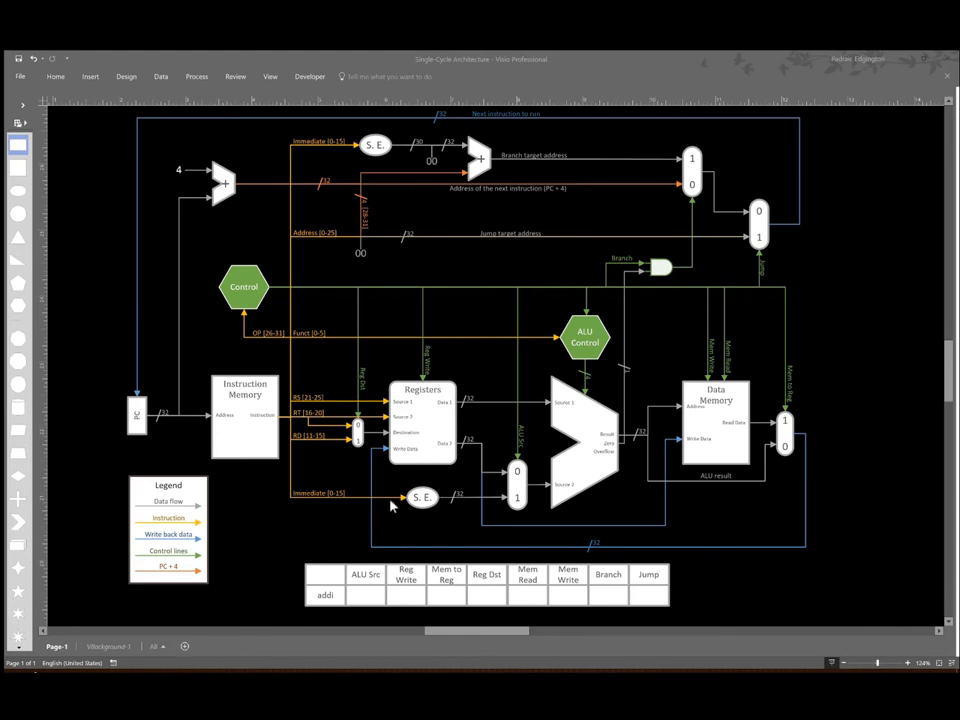
pyautogui.moveTo(422, 503)
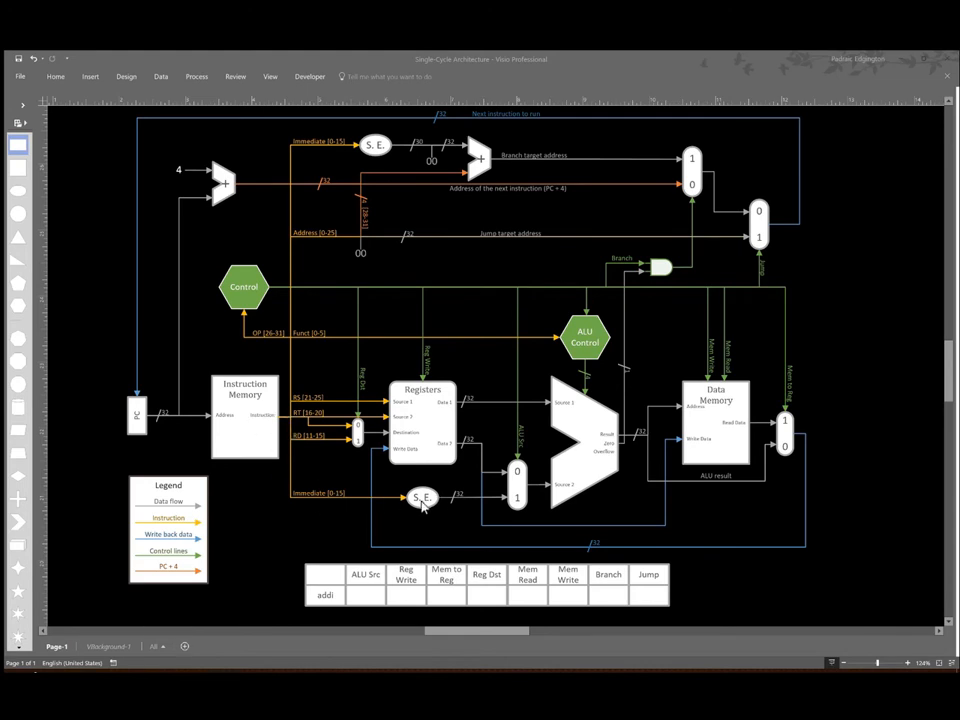
pyautogui.moveTo(758, 530)
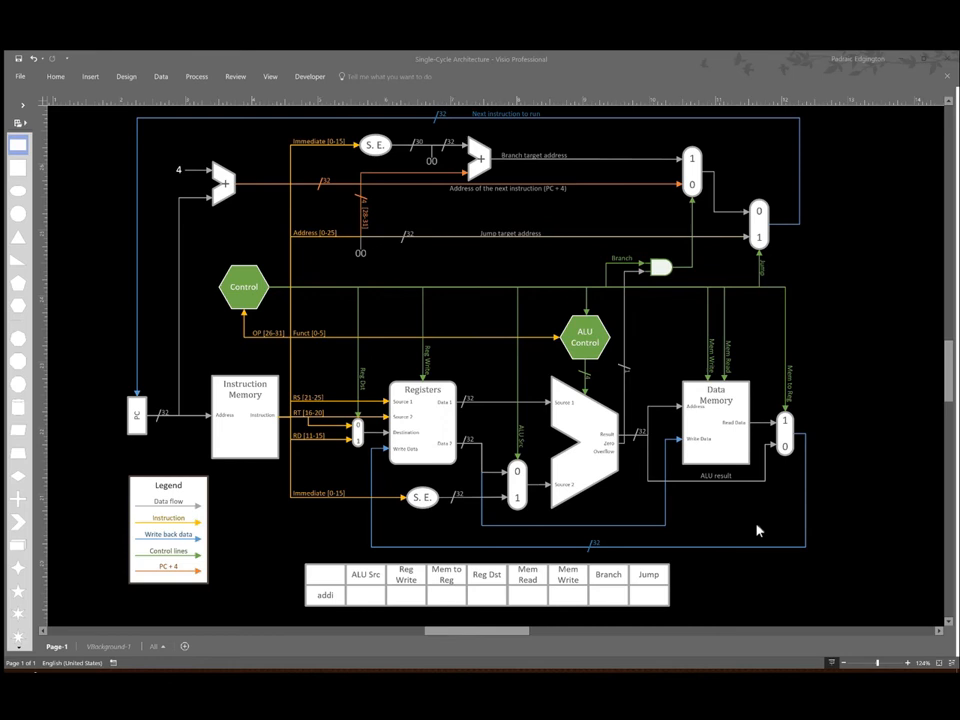
pyautogui.moveTo(410, 460)
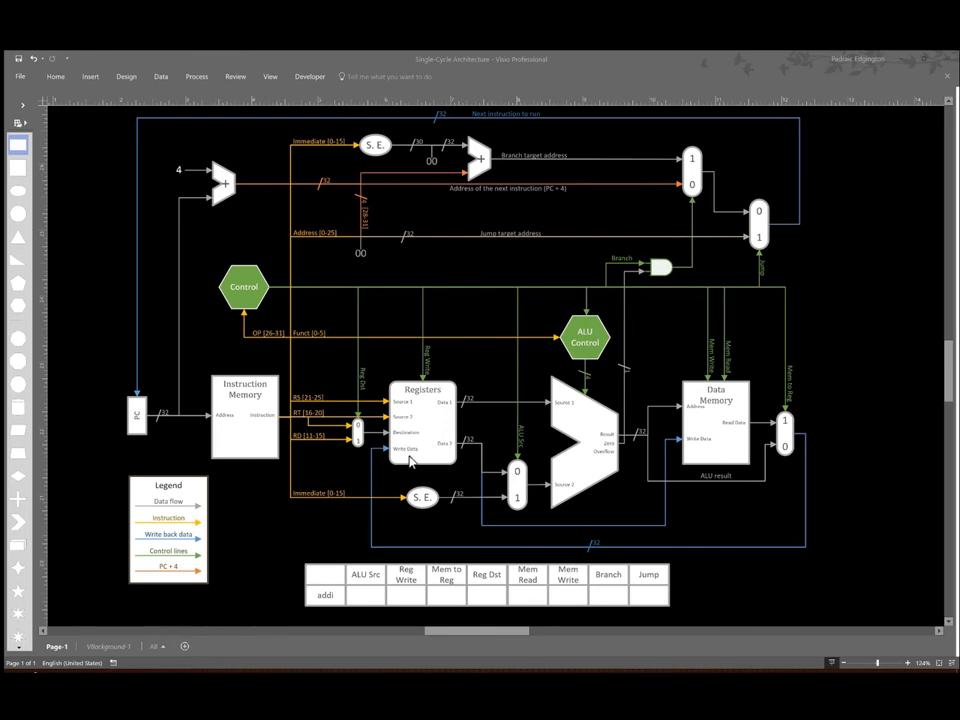
# Enter 1 for ALU Src and 1 for Reg Write in the addi row.
pyautogui.click(365, 595)
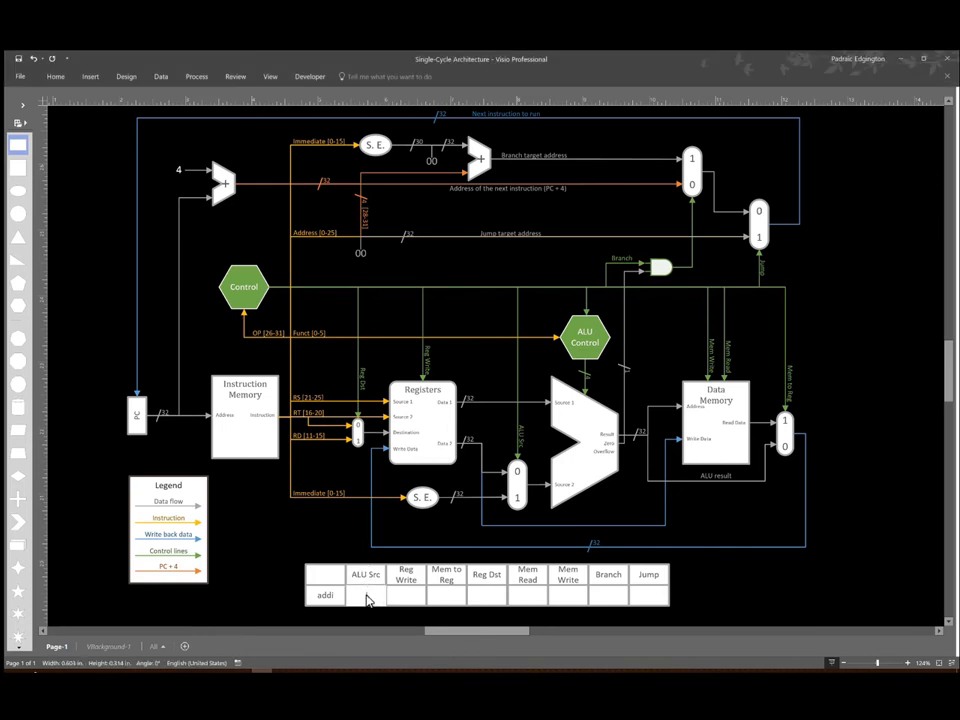
pyautogui.click(364, 596)
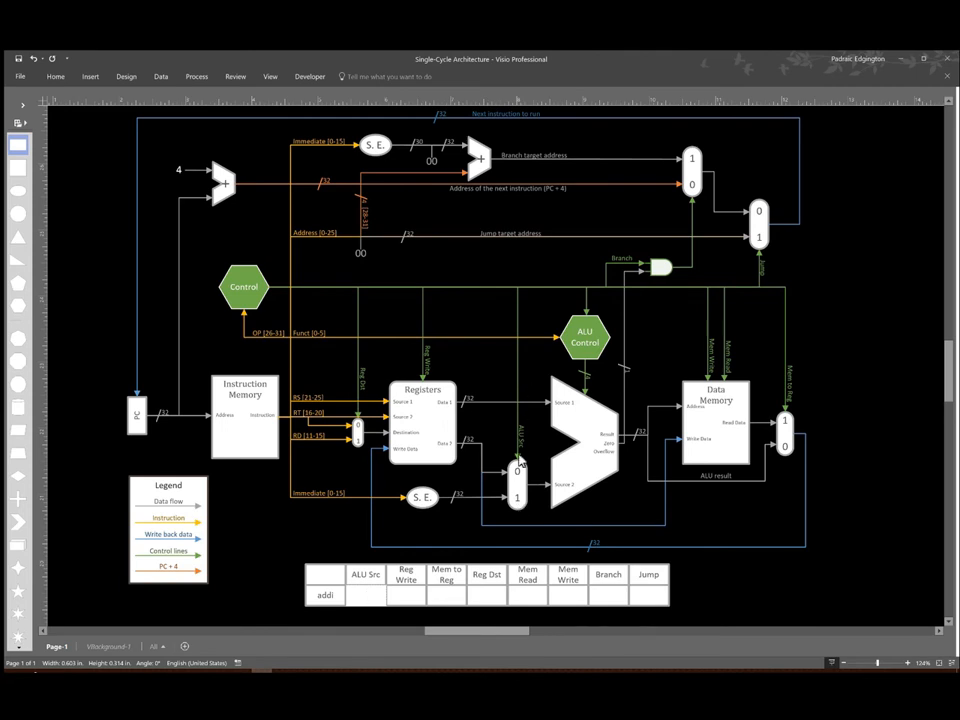
pyautogui.write('1')
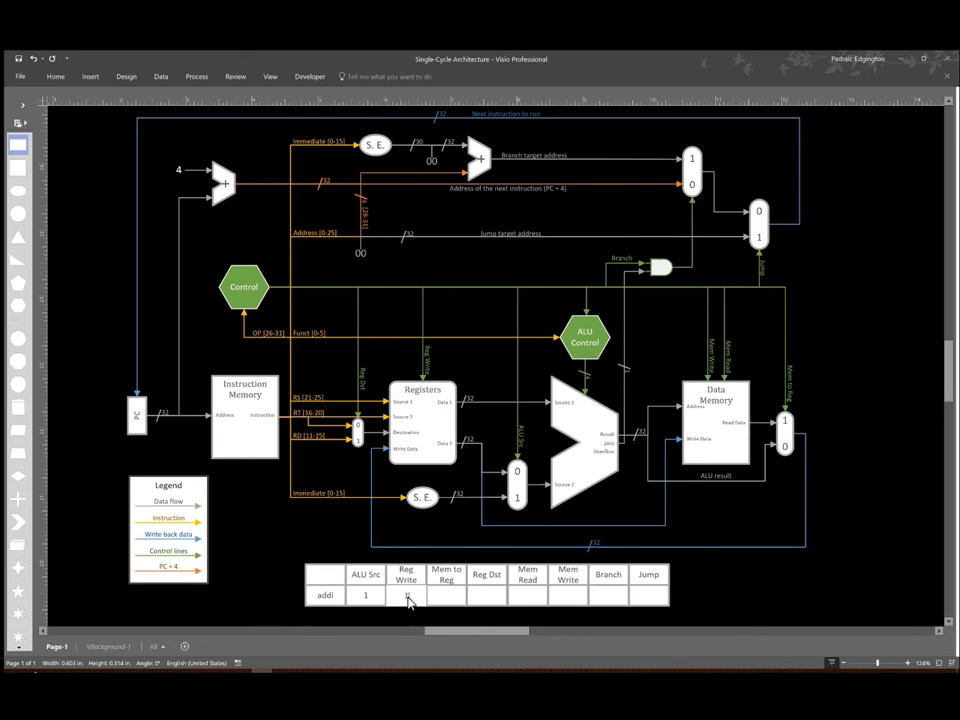
pyautogui.write('1')
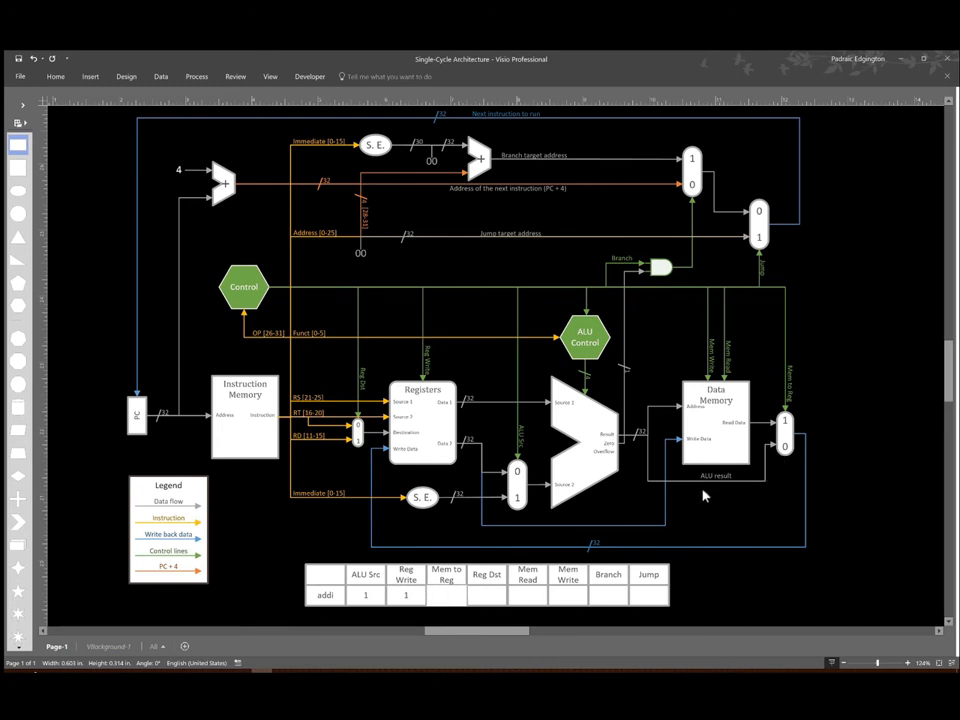
# Select the addi row's Mem to Reg cell to enter its value.
pyautogui.click(449, 595)
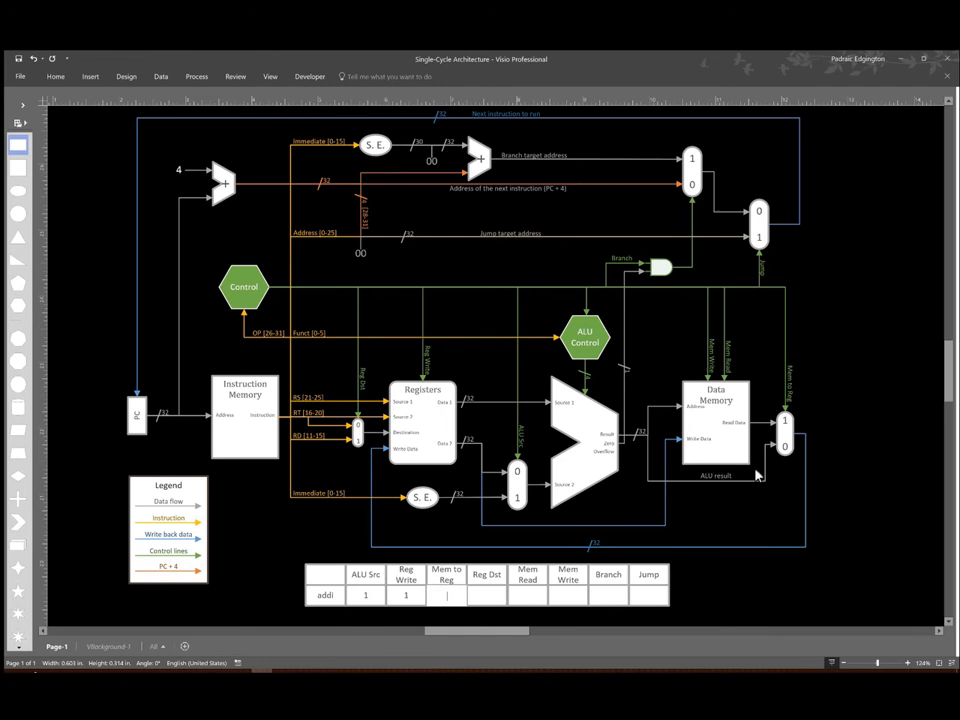
pyautogui.moveTo(392, 465)
pyautogui.write('0')
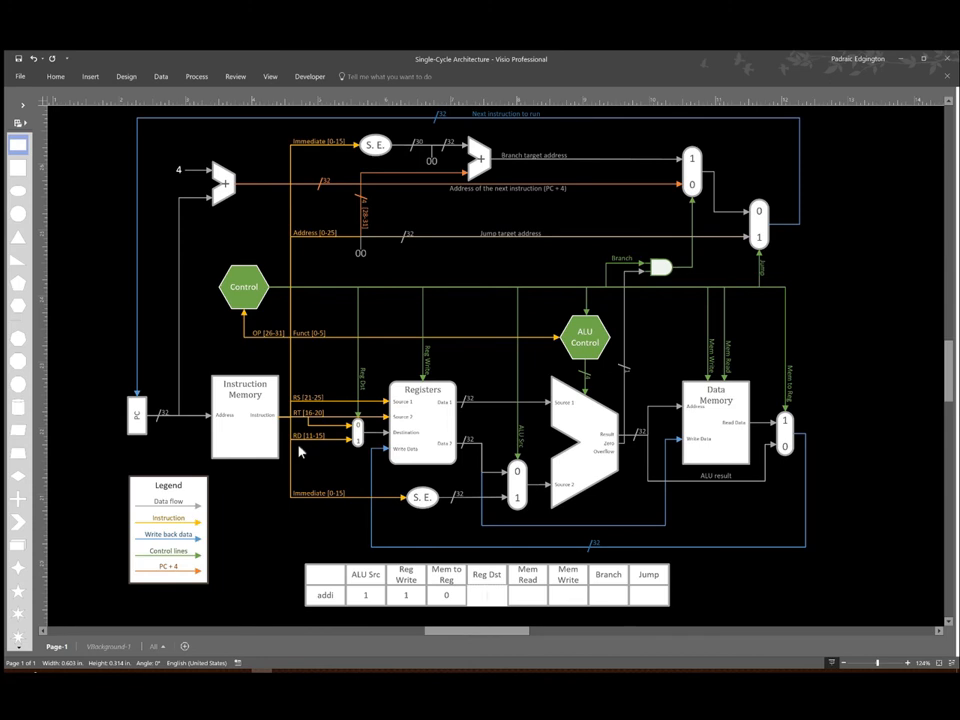
pyautogui.moveTo(298, 452)
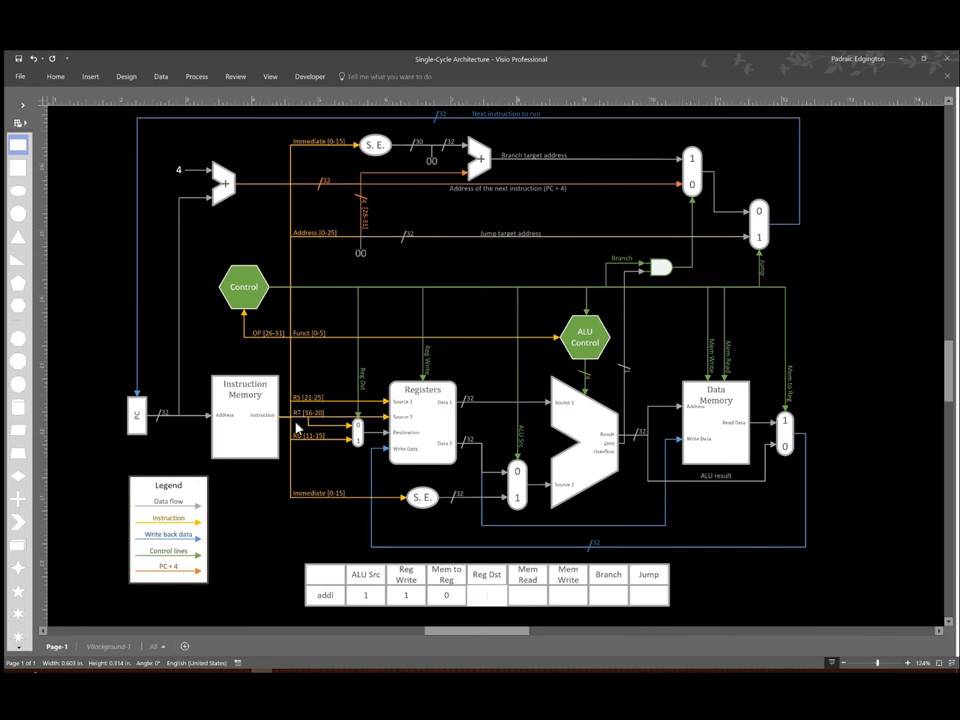
pyautogui.moveTo(358, 491)
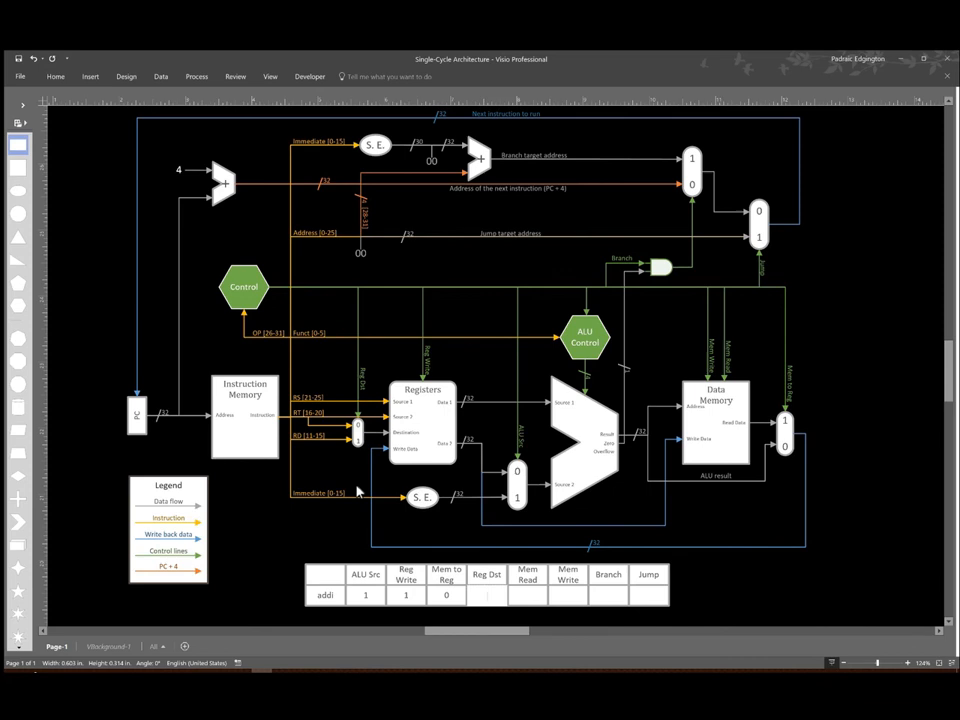